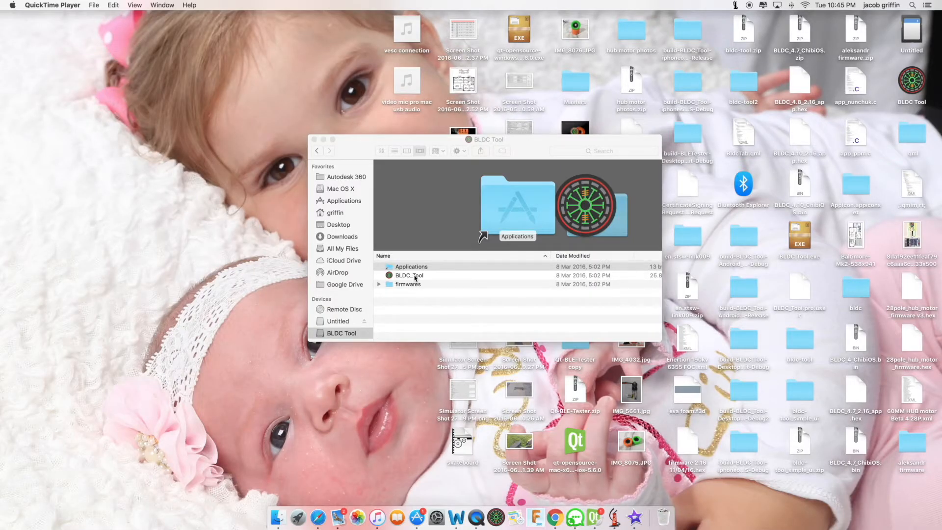
Step: Launch the BLDC_Tool application from the mounted BLDC Tool disk in Finder
{"action": "double_click", "coordinate": [408, 275]}
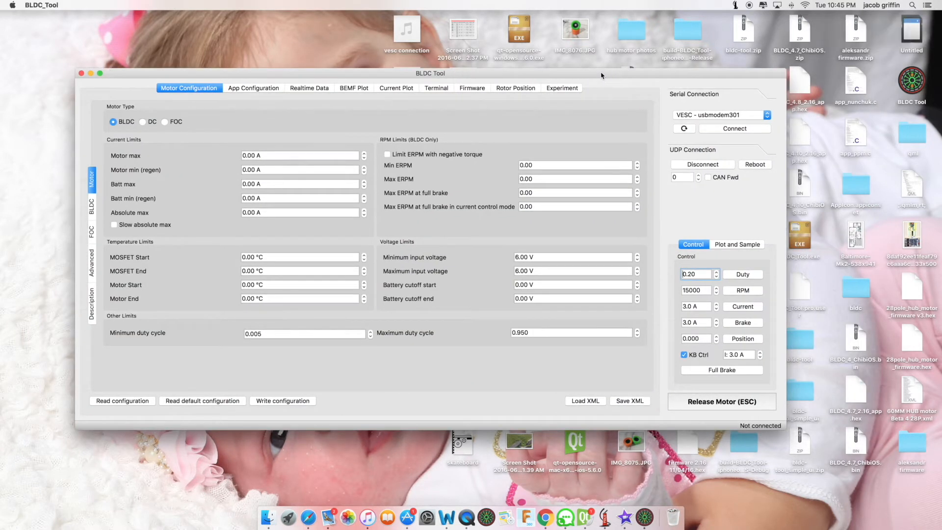
Step: Maximize the window and read the VESC's motor configuration (60 A motor max) over serial
{"action": "left_click", "coordinate": [100, 73]}
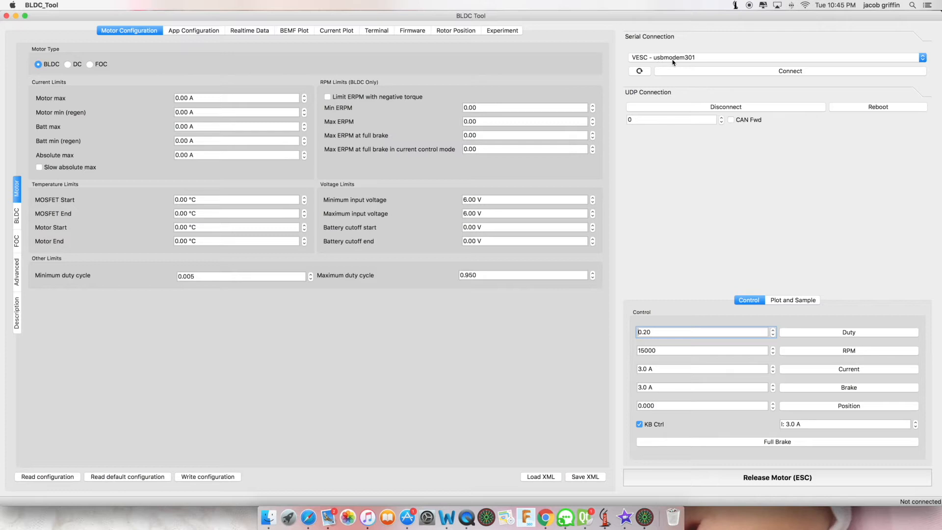
{"action": "mouse_move", "coordinate": [712, 73]}
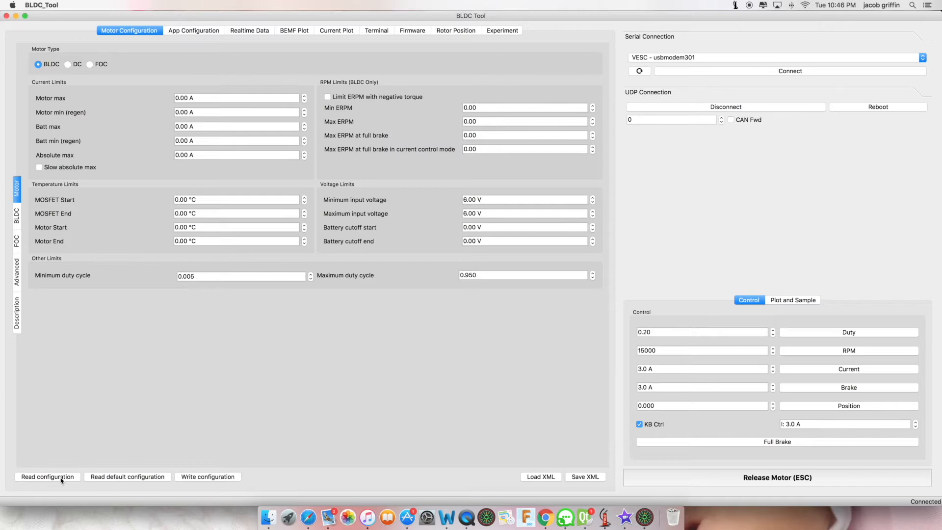
{"action": "left_click", "coordinate": [47, 477]}
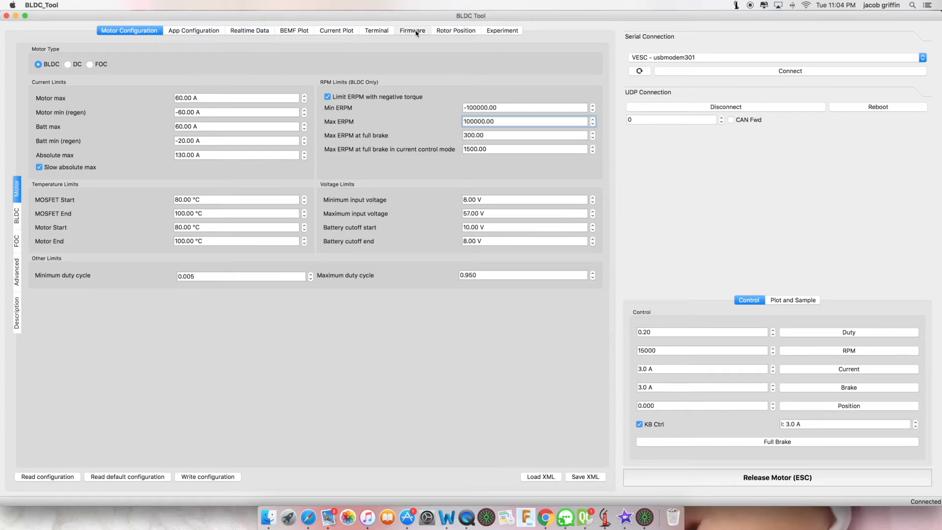
Step: Show the Firmware page for the VESC running 2.16 and acknowledge the hardware-version warning
{"action": "left_click", "coordinate": [412, 30]}
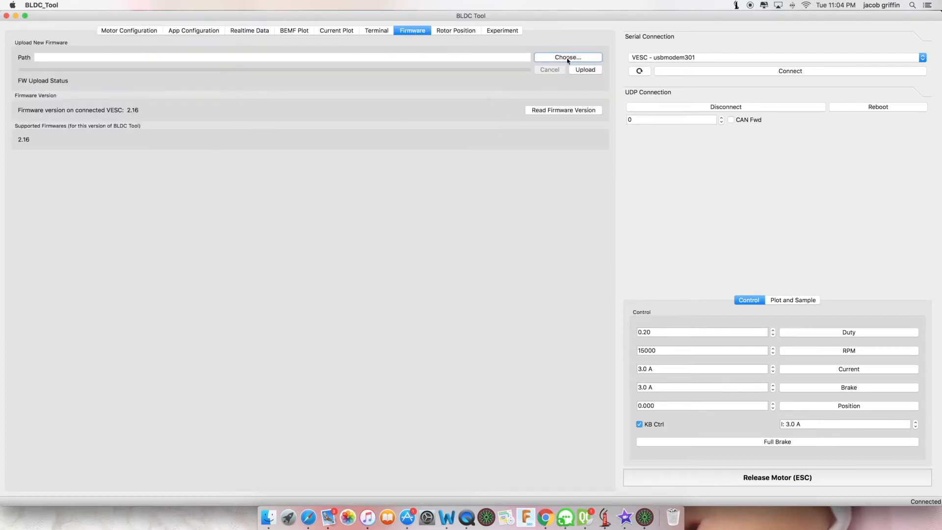
{"action": "left_click", "coordinate": [566, 56]}
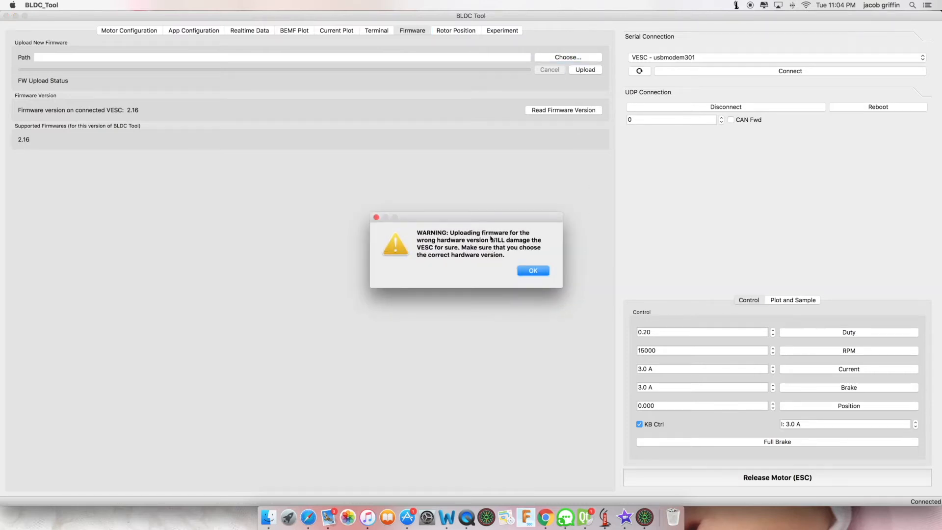
{"action": "mouse_move", "coordinate": [538, 237]}
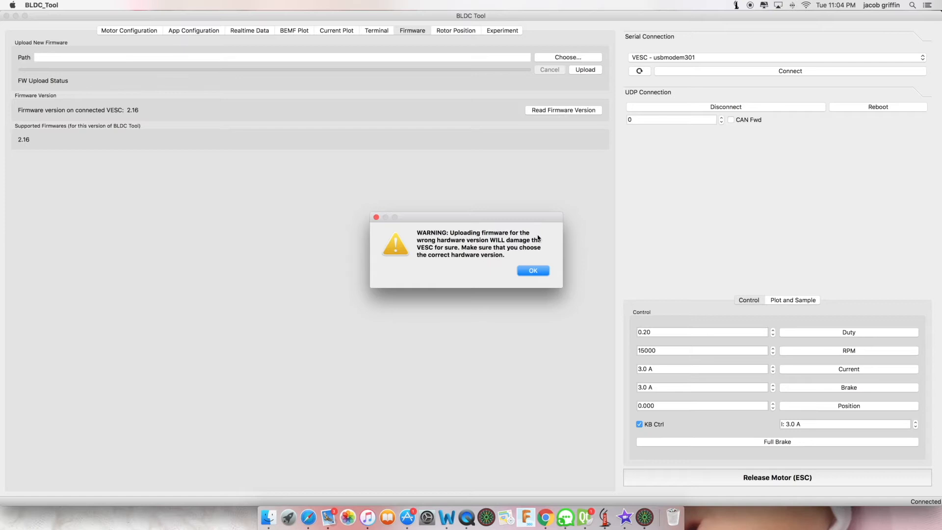
{"action": "mouse_move", "coordinate": [549, 239]}
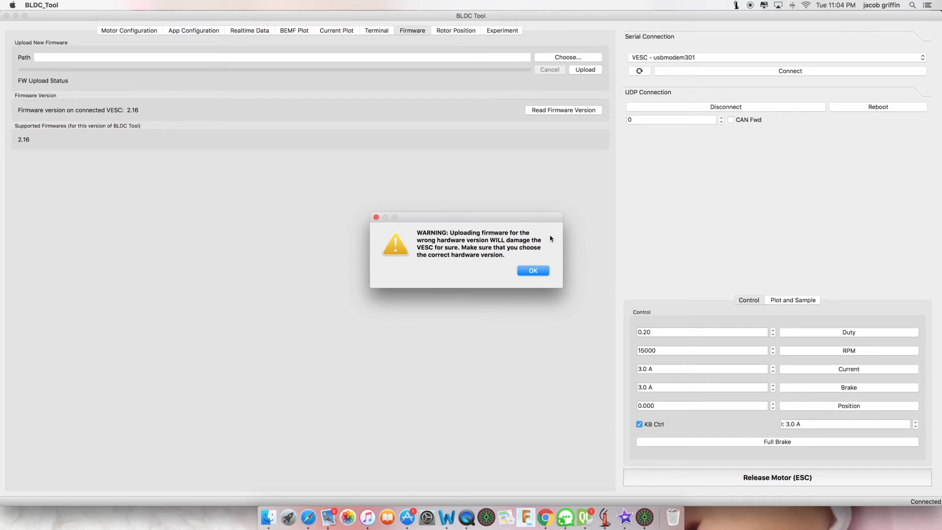
{"action": "mouse_move", "coordinate": [540, 248]}
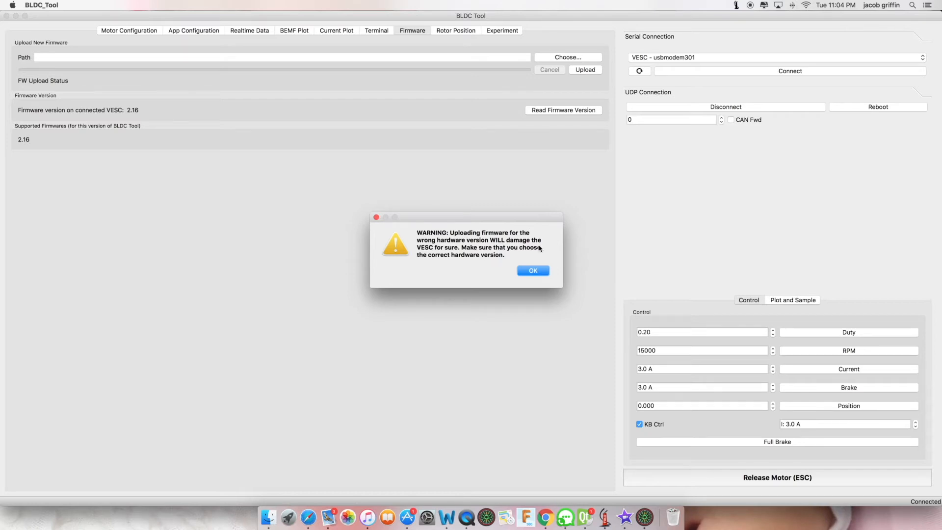
{"action": "left_click", "coordinate": [532, 271]}
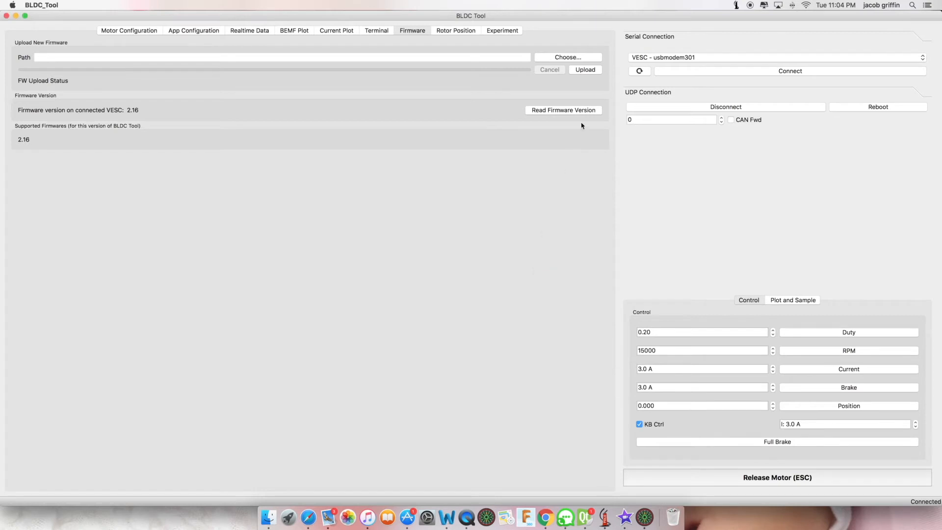
Step: Browse the firmware chooser into the firmwares folder on the BLDC Tool volume
{"action": "left_click", "coordinate": [565, 57]}
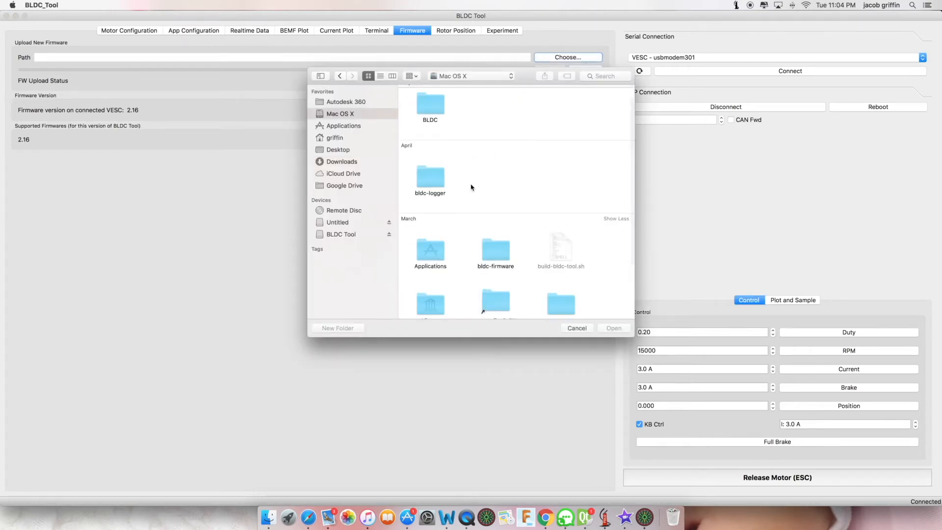
{"action": "mouse_move", "coordinate": [366, 299]}
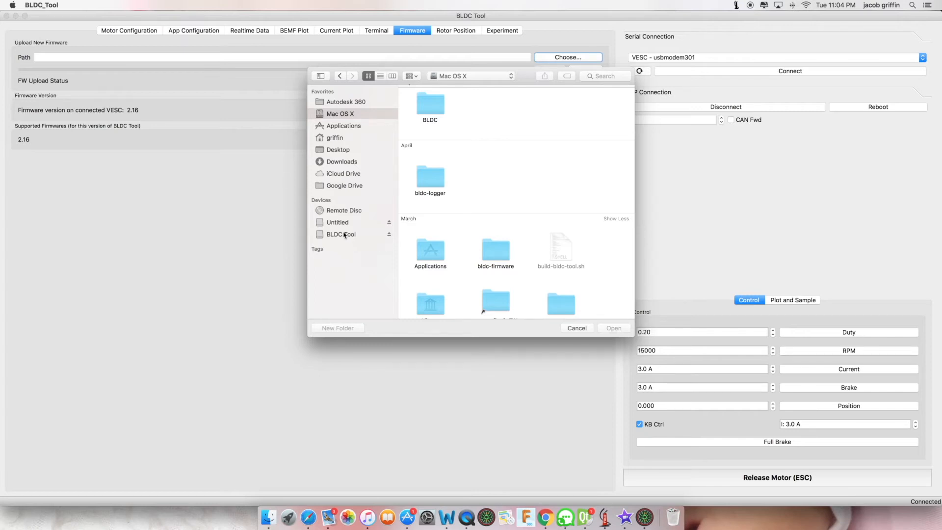
{"action": "left_click", "coordinate": [340, 234]}
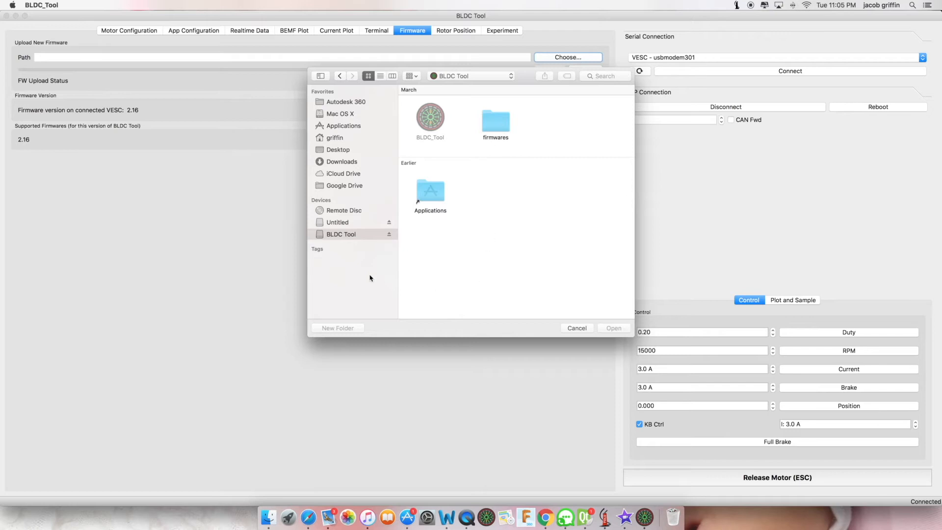
{"action": "left_click", "coordinate": [495, 119]}
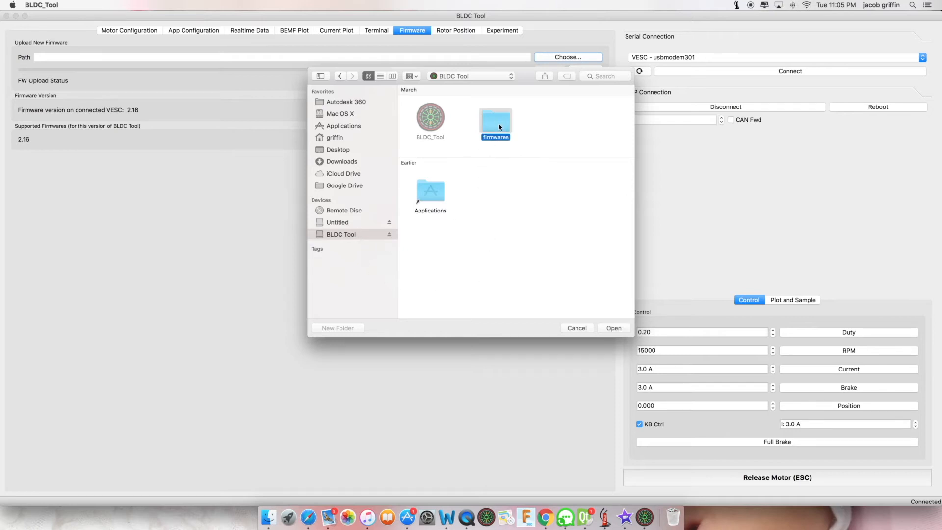
{"action": "double_click", "coordinate": [494, 119]}
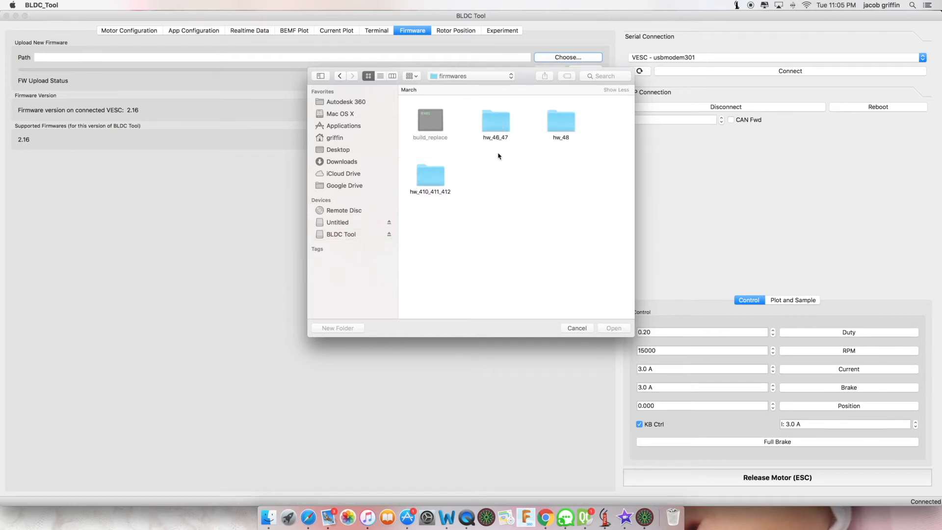
{"action": "mouse_move", "coordinate": [473, 214]}
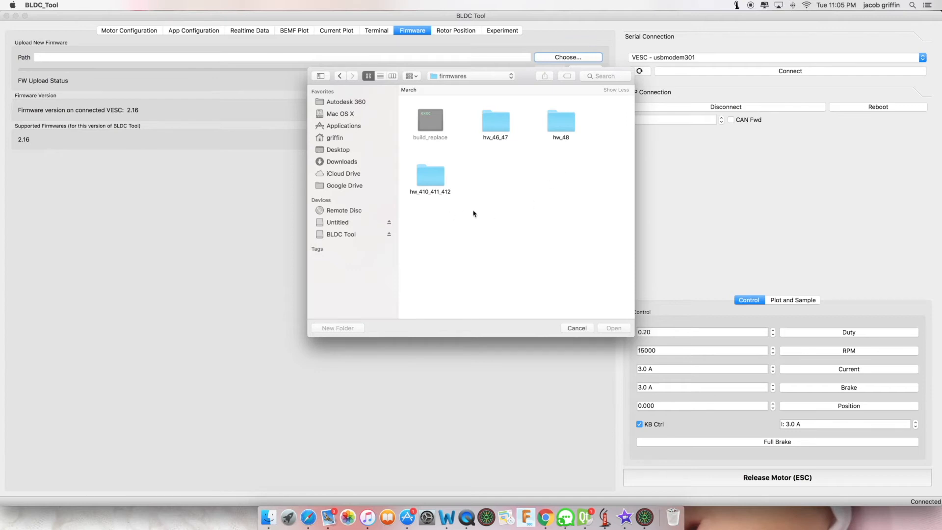
{"action": "mouse_move", "coordinate": [488, 145]}
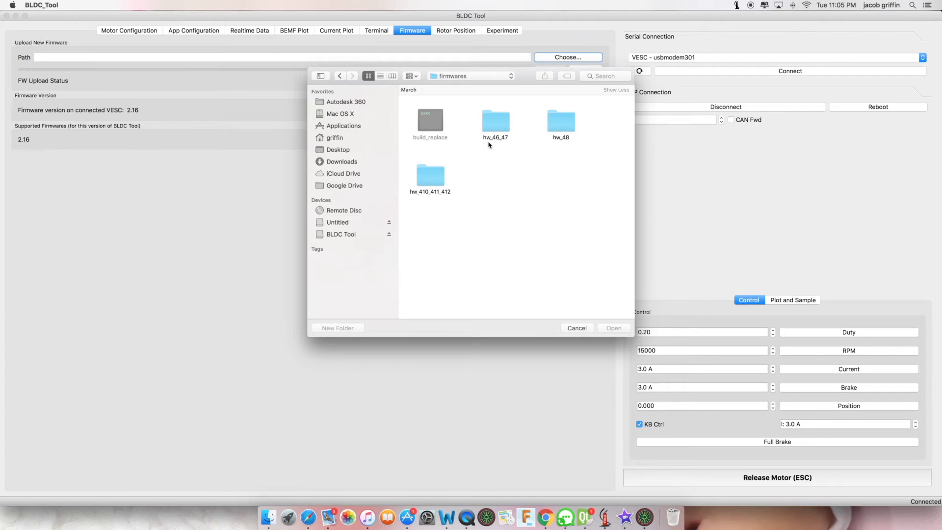
{"action": "mouse_move", "coordinate": [501, 145]}
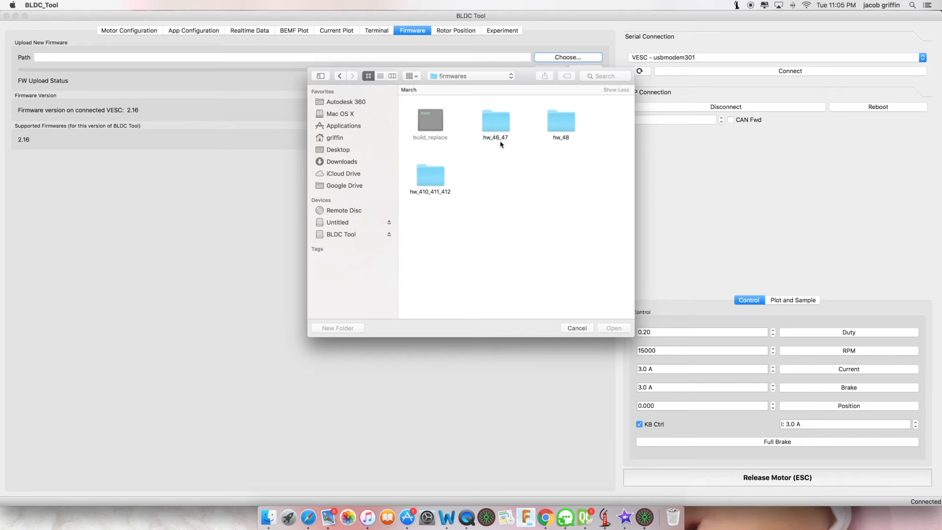
{"action": "mouse_move", "coordinate": [507, 145]}
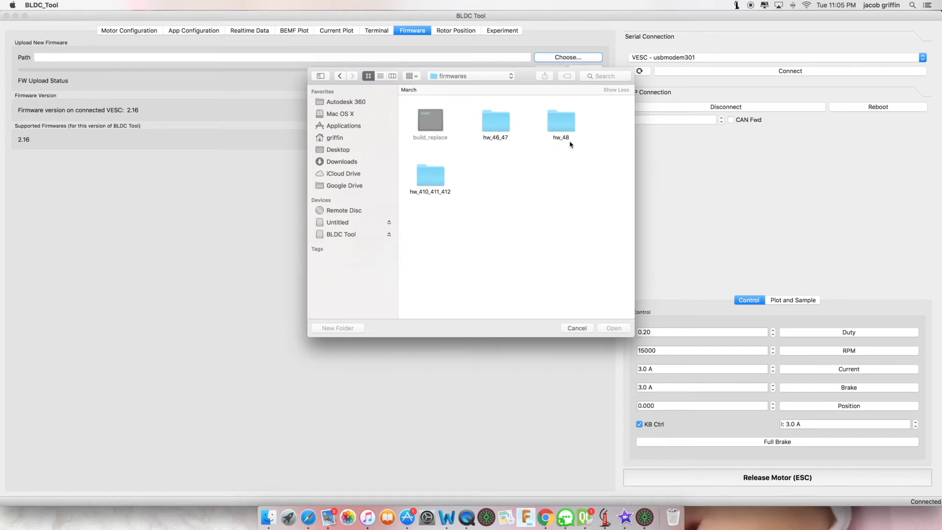
{"action": "mouse_move", "coordinate": [418, 199]}
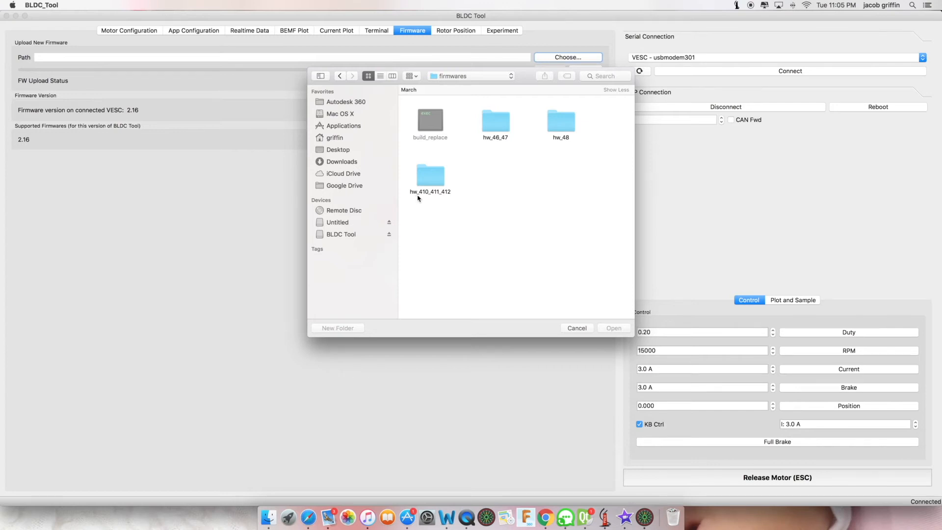
{"action": "mouse_move", "coordinate": [429, 199]}
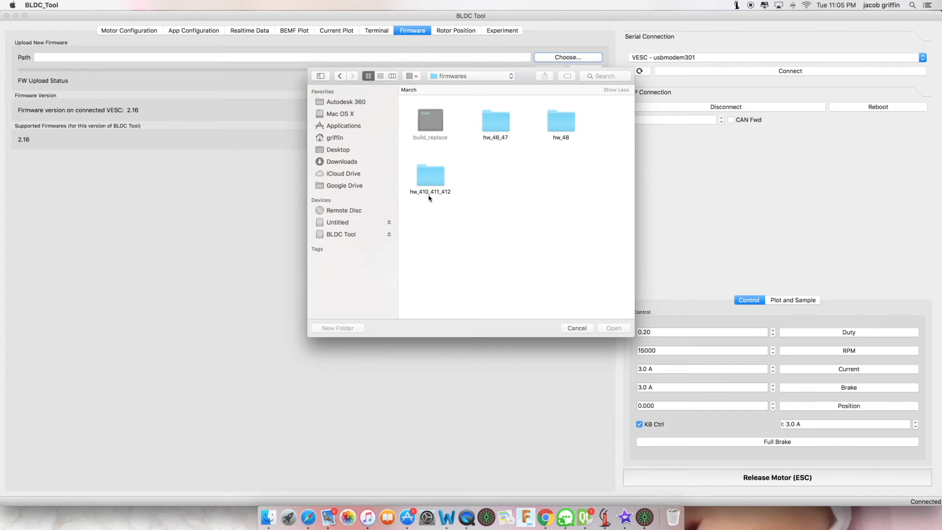
{"action": "mouse_move", "coordinate": [448, 199]}
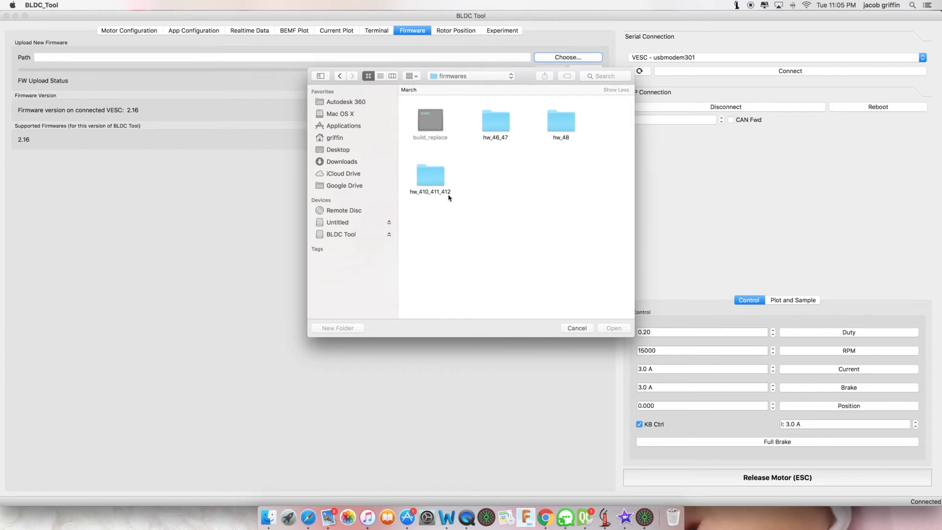
{"action": "mouse_move", "coordinate": [434, 199]}
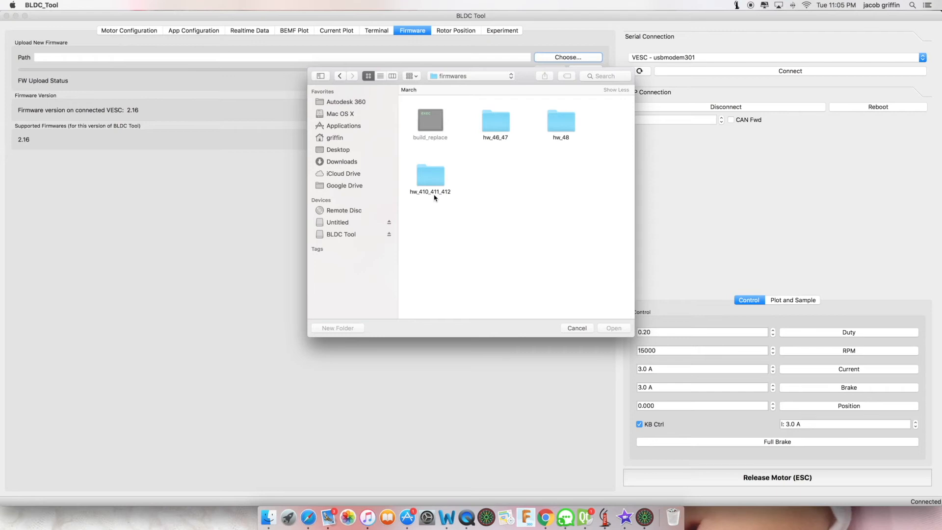
{"action": "mouse_move", "coordinate": [429, 178]}
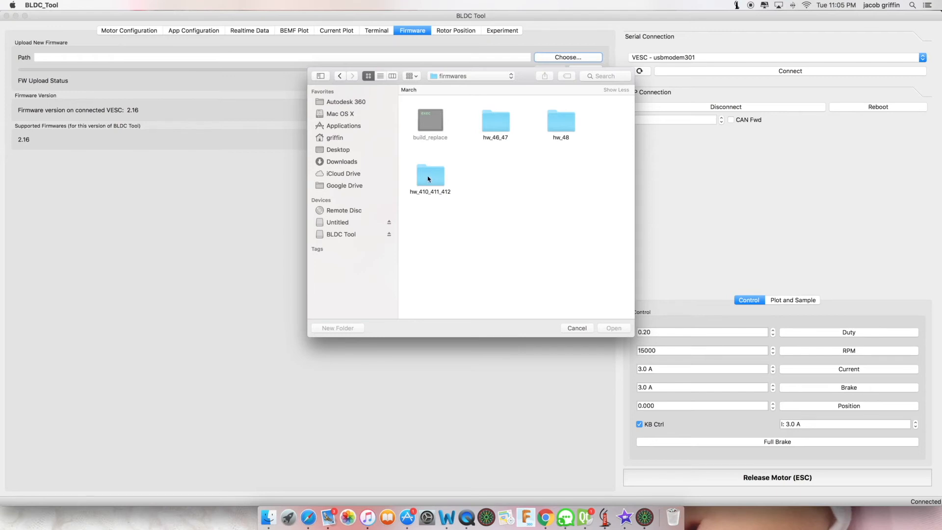
{"action": "mouse_move", "coordinate": [433, 178]}
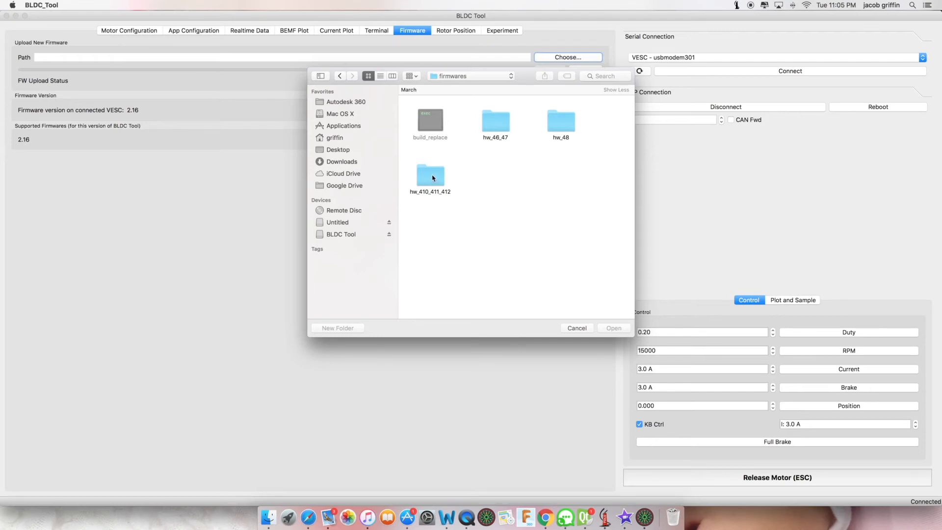
Step: Select VESC_default.bin from the hw_410_411_412 folder as the firmware path
{"action": "double_click", "coordinate": [430, 174]}
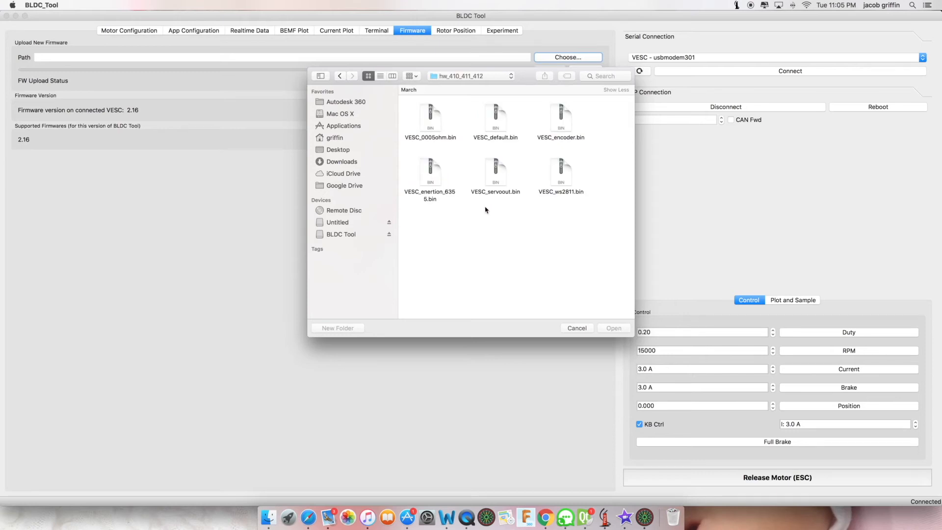
{"action": "mouse_move", "coordinate": [505, 210]}
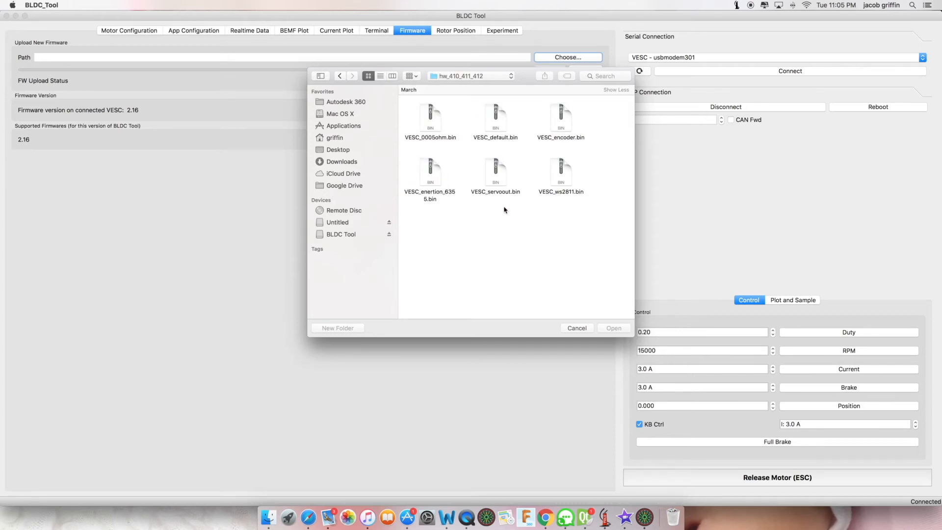
{"action": "mouse_move", "coordinate": [495, 127]}
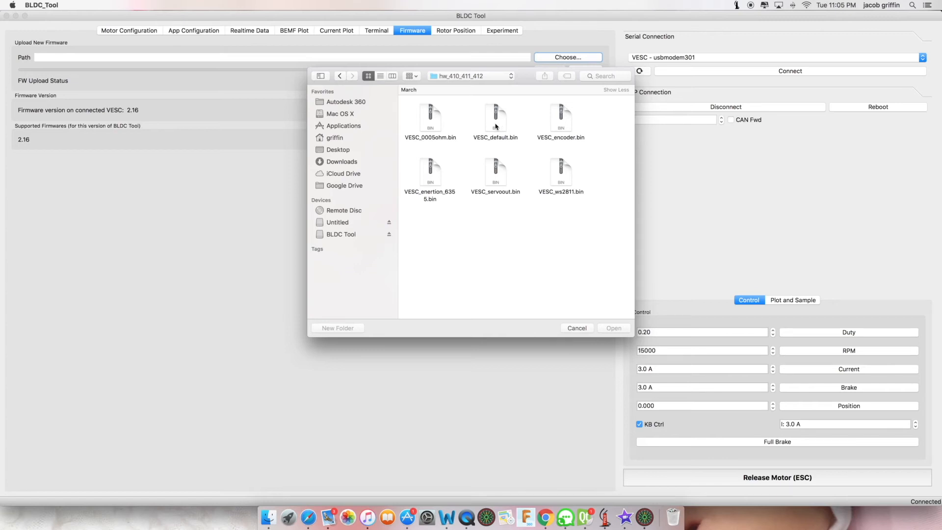
{"action": "left_click", "coordinate": [494, 119]}
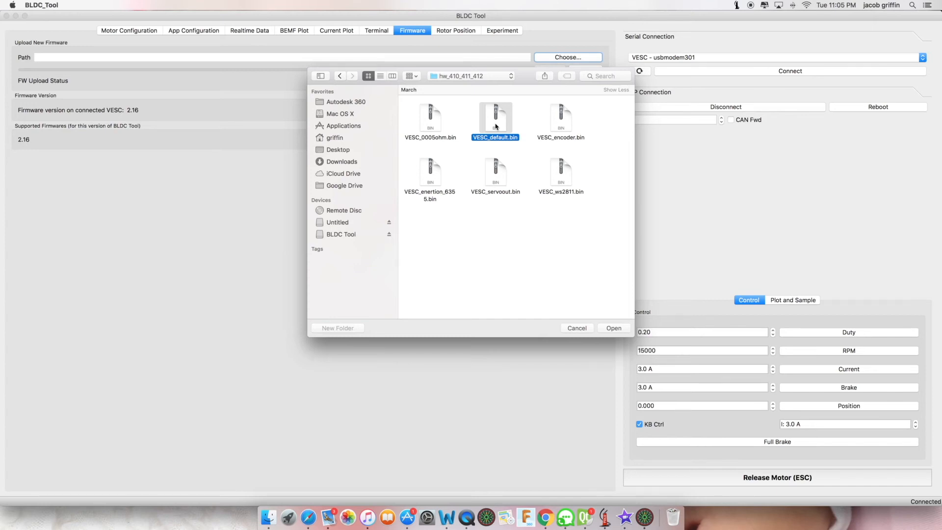
{"action": "left_click", "coordinate": [612, 327]}
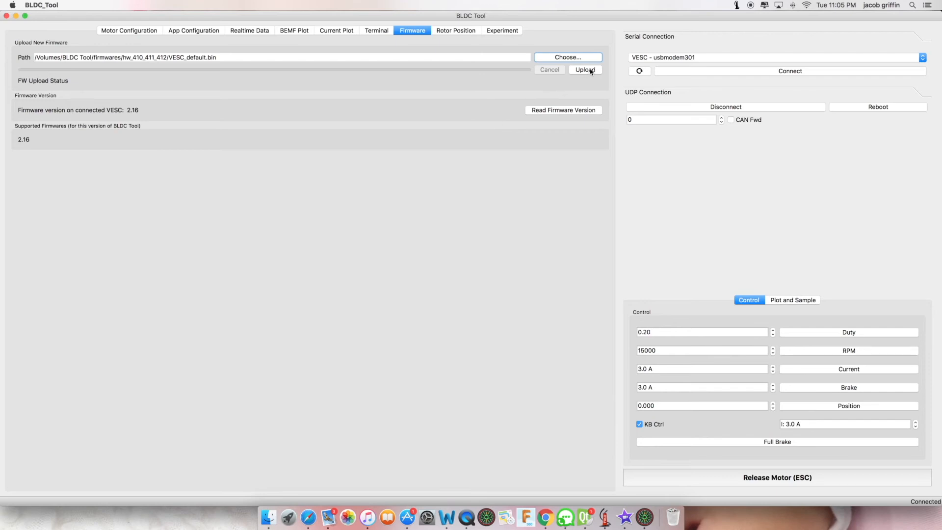
Step: Upload the firmware to the VESC and return to the Motor Configuration page
{"action": "left_click", "coordinate": [583, 69]}
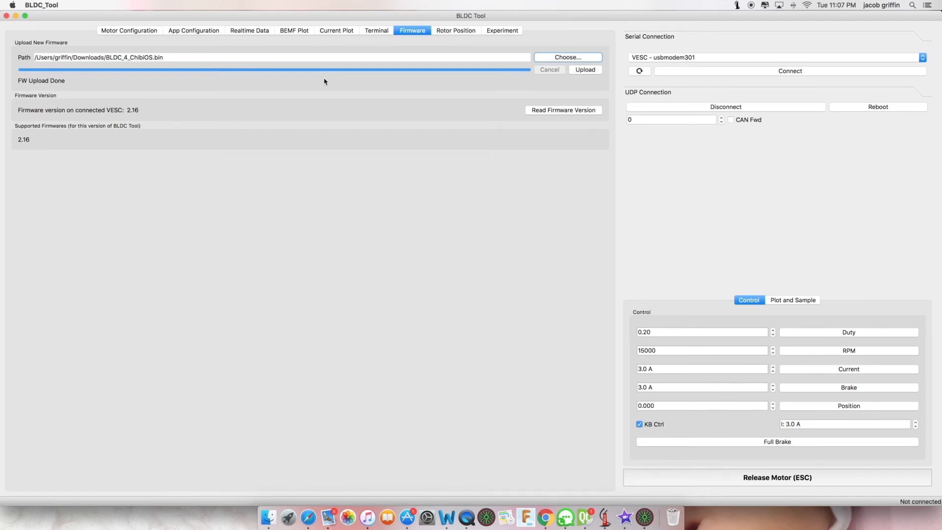
{"action": "mouse_move", "coordinate": [418, 81]}
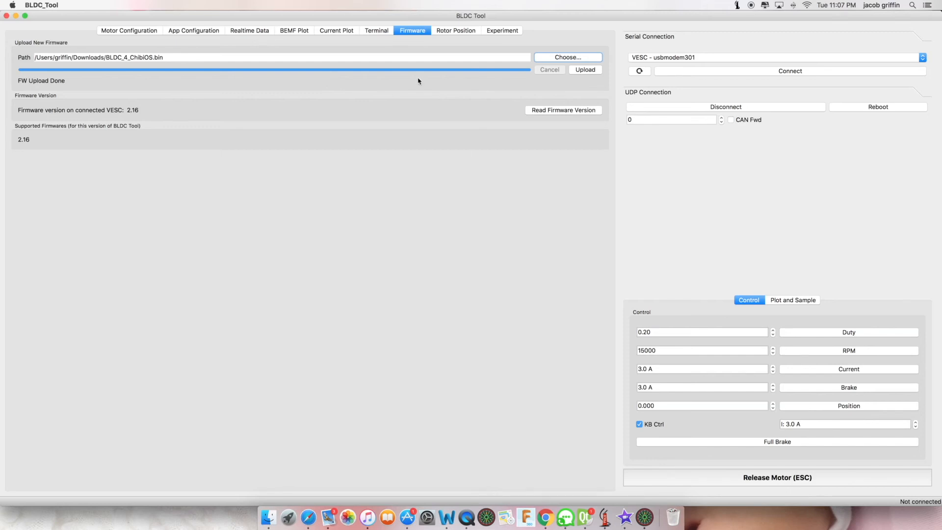
{"action": "mouse_move", "coordinate": [736, 74]}
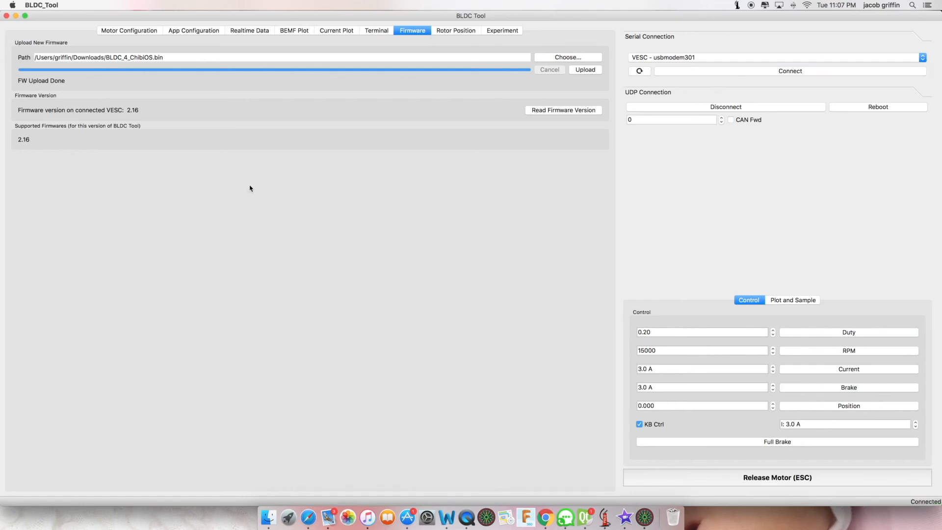
{"action": "mouse_move", "coordinate": [553, 117]}
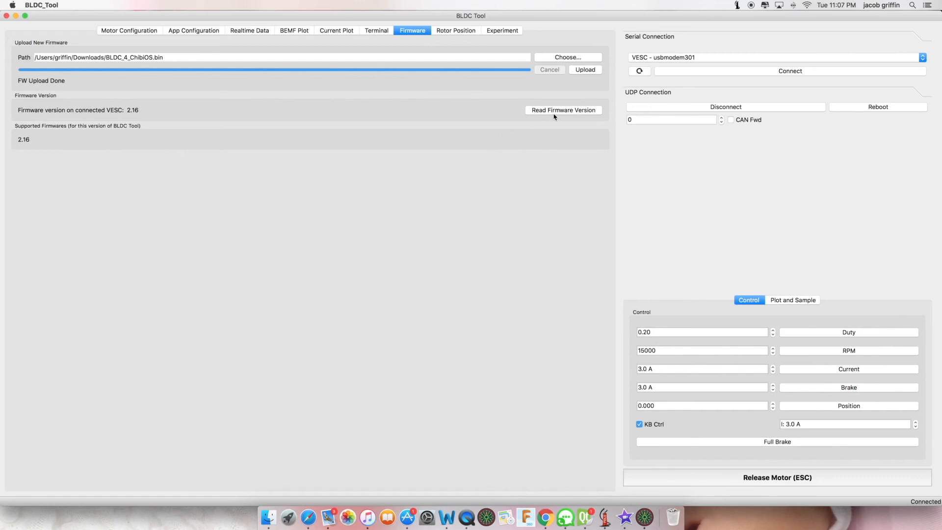
{"action": "mouse_move", "coordinate": [28, 122]}
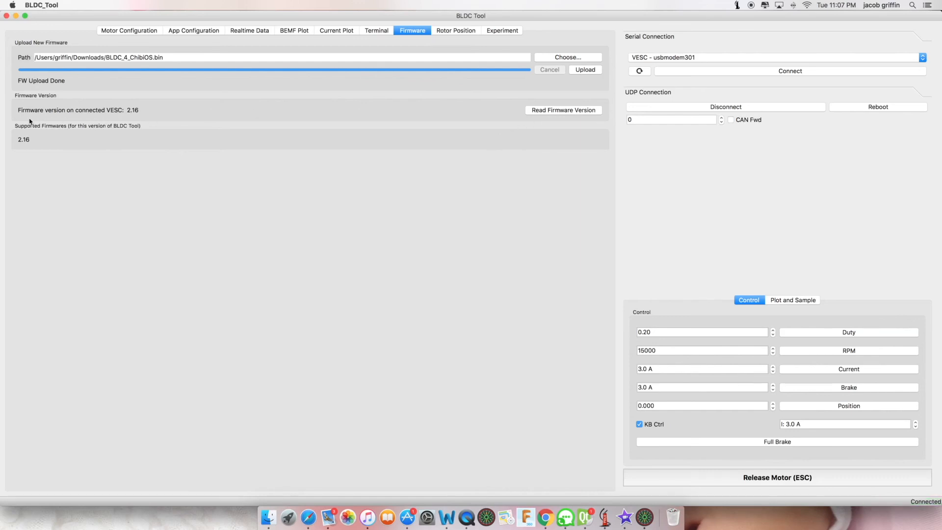
{"action": "mouse_move", "coordinate": [48, 148]}
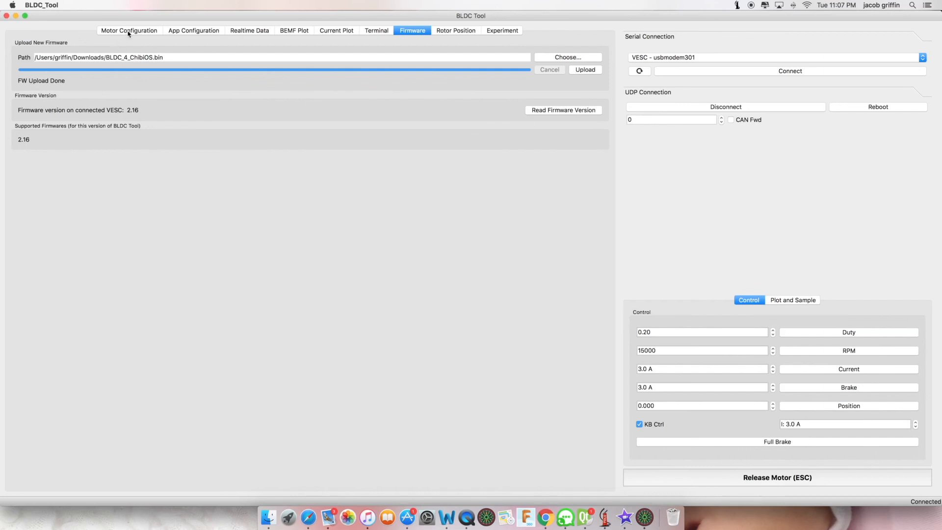
{"action": "left_click", "coordinate": [128, 31]}
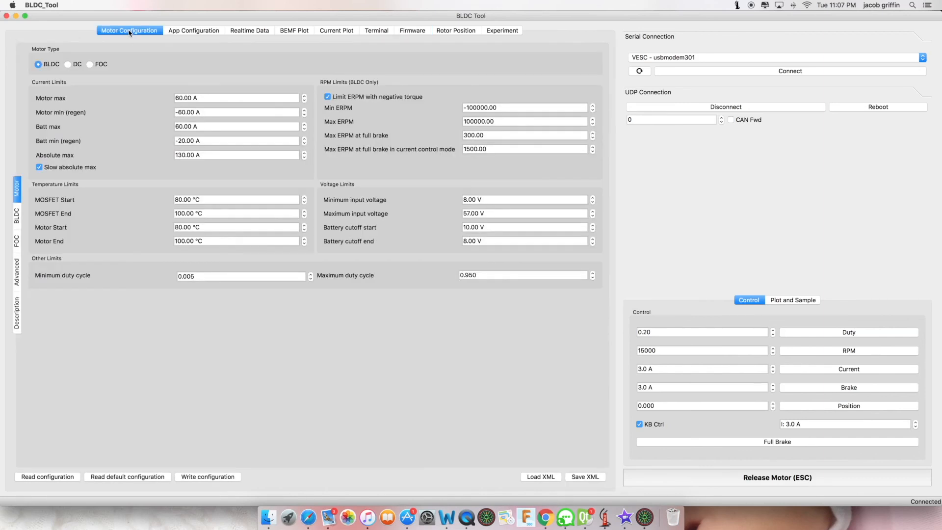